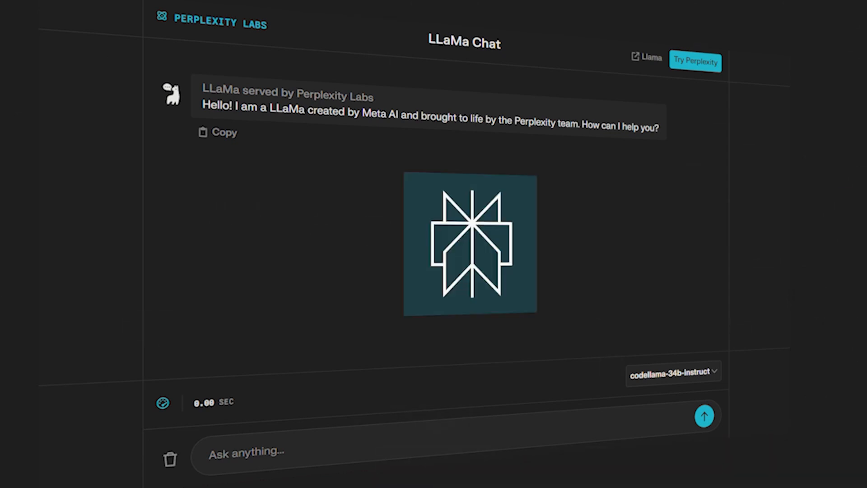
Ask Code Llama to 'Write a function to reverse a string in Python.' then show the Code Llama collection
type("Write a function to reverse a string in Python.")
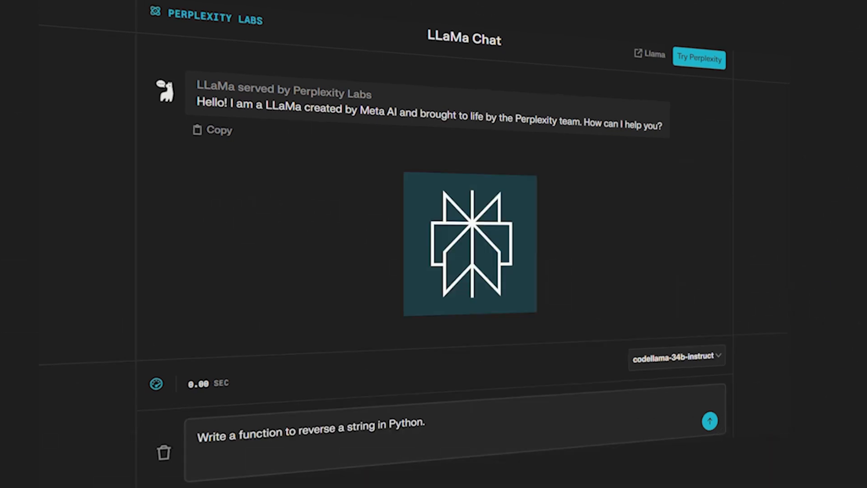
left_click(710, 421)
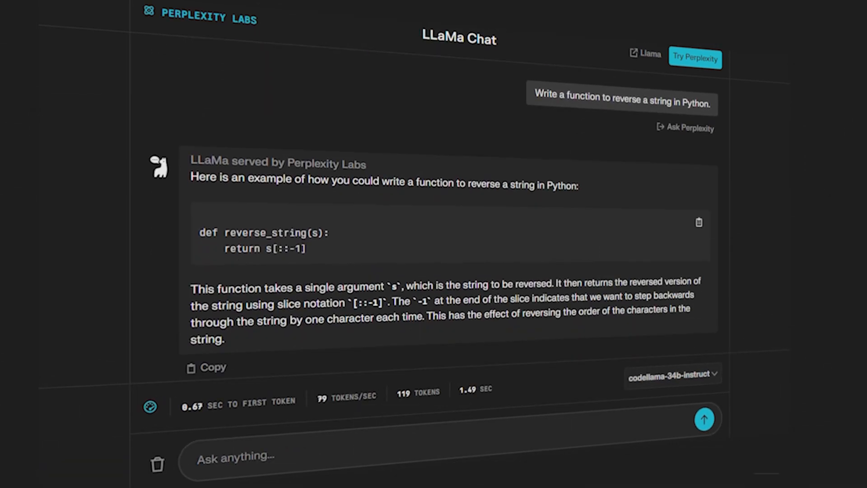
left_click(648, 54)
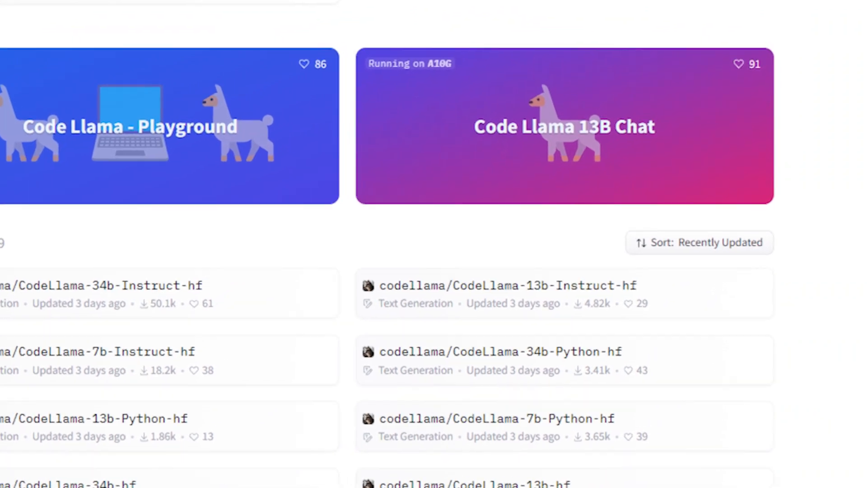